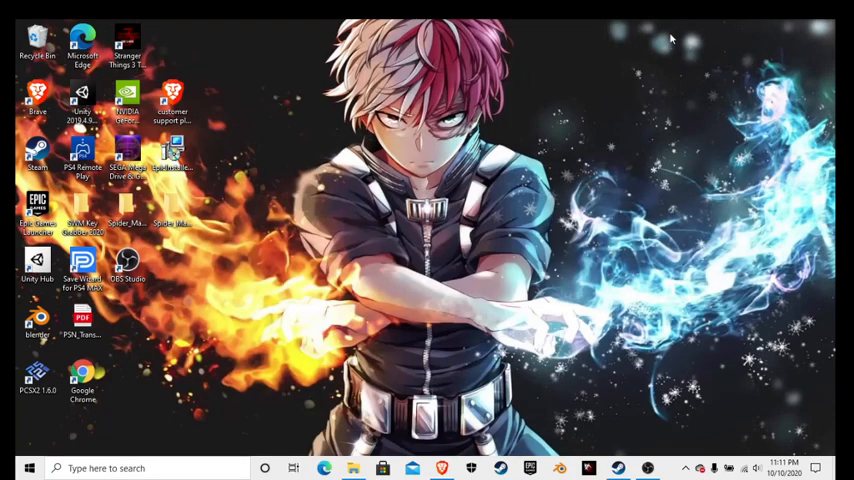
mouse_move(480, 412)
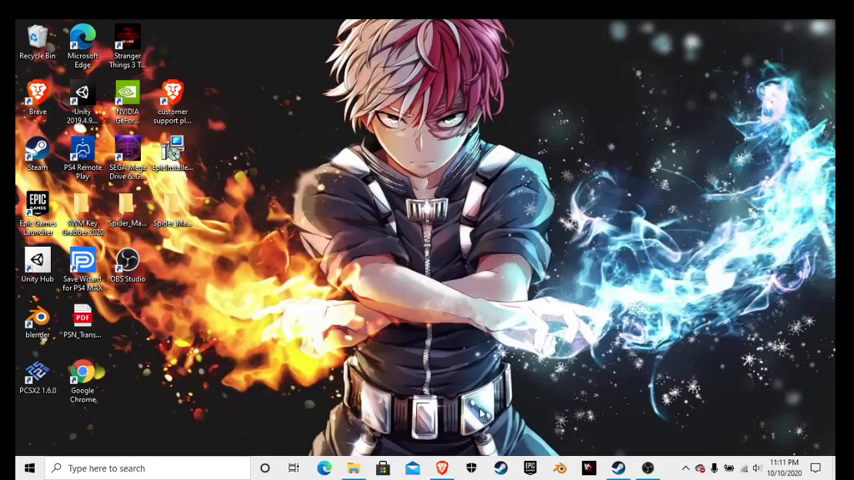
mouse_move(294, 360)
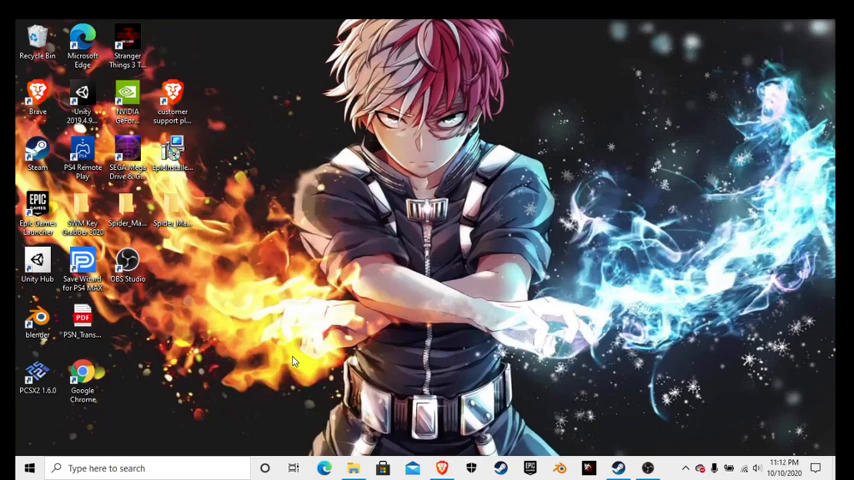
mouse_move(524, 294)
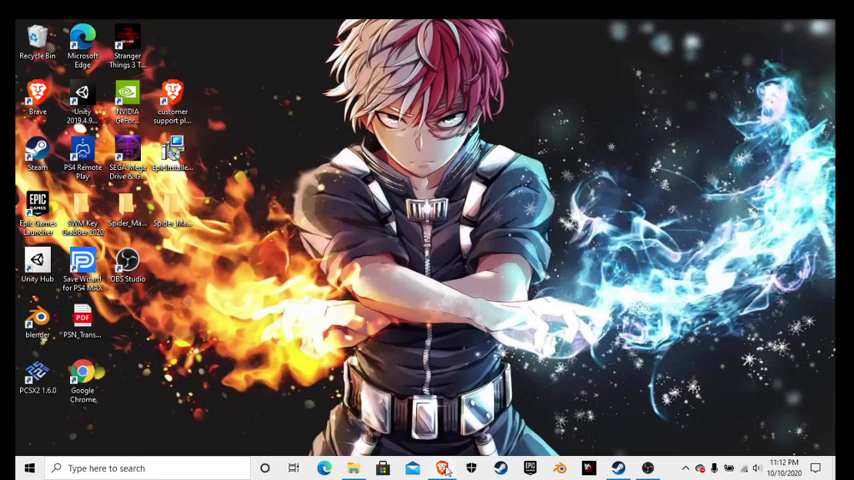
- Bring Brave forward and start a fresh new tab ready for a search
left_click(324, 468)
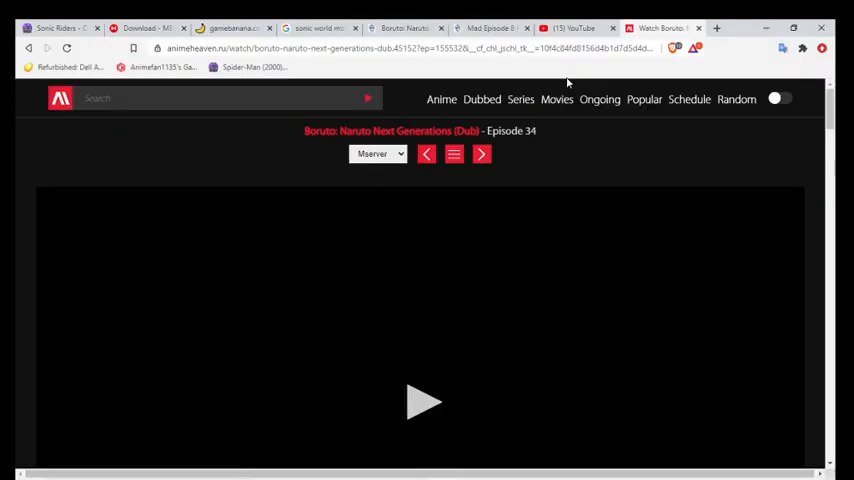
mouse_move(306, 164)
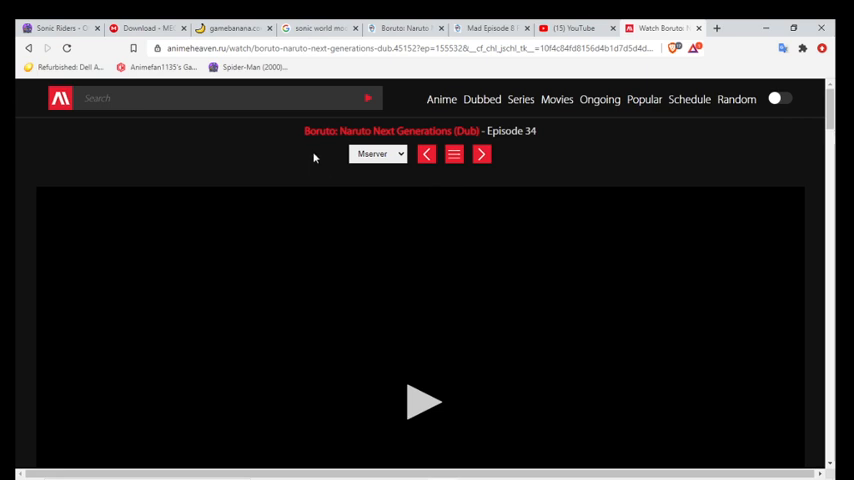
mouse_move(668, 158)
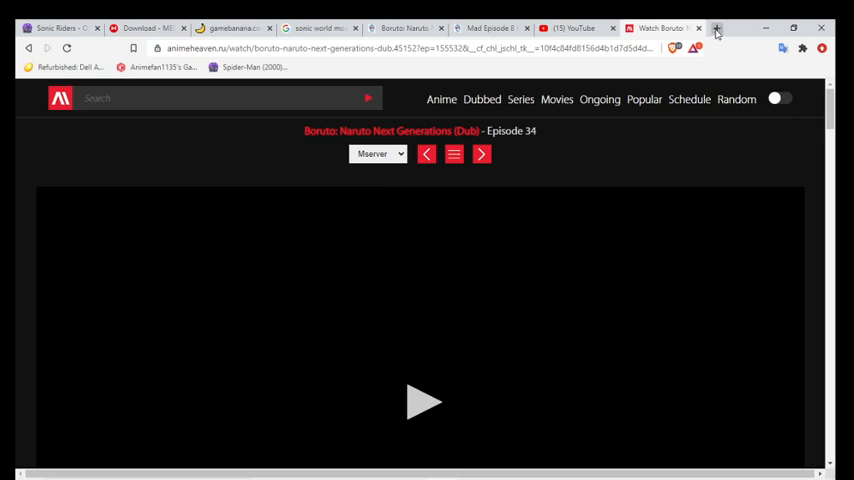
left_click(716, 28)
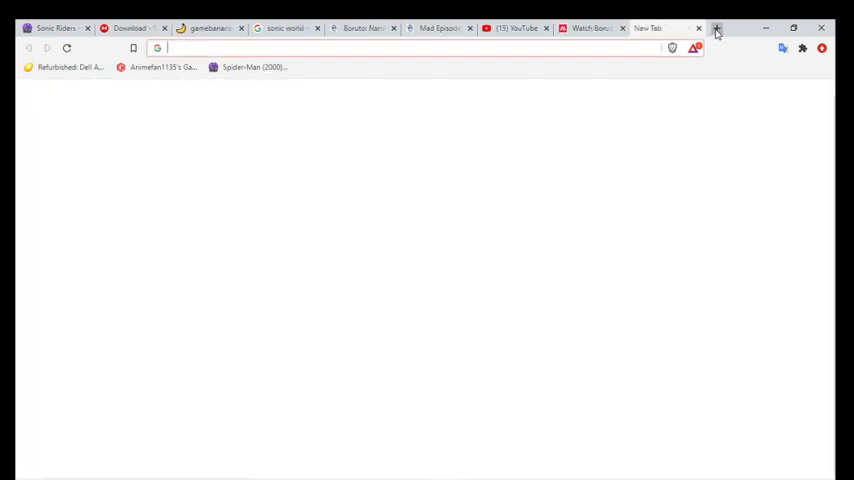
left_click(716, 28)
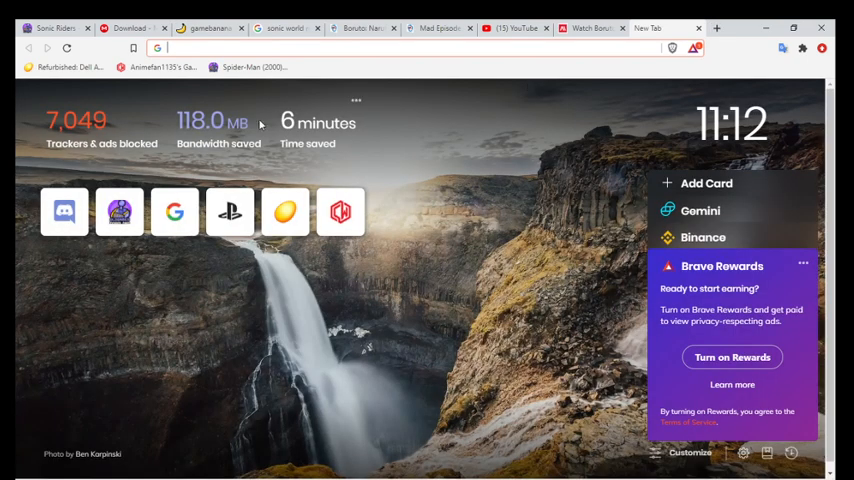
mouse_move(450, 62)
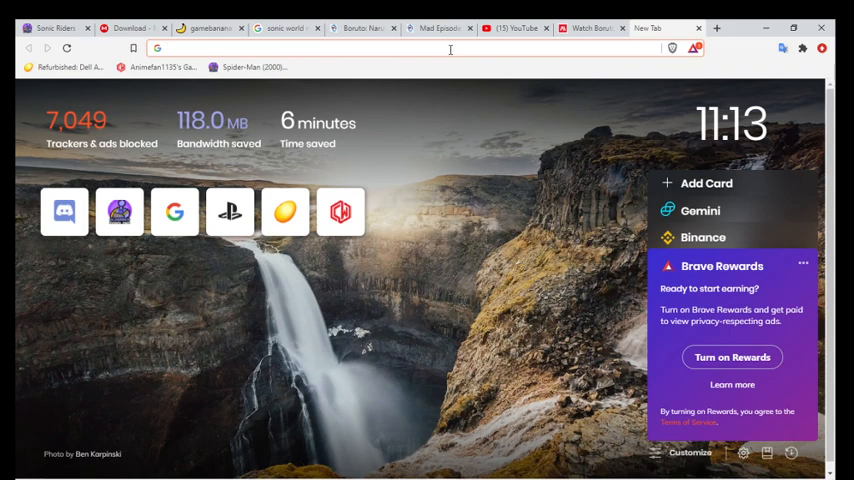
- Search the web for 'gamejolt' from the address bar
type("gamejol")
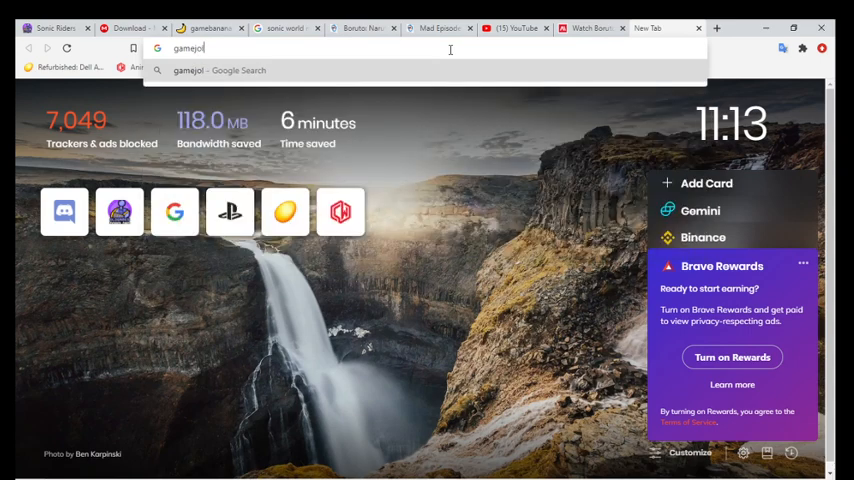
key("Return")
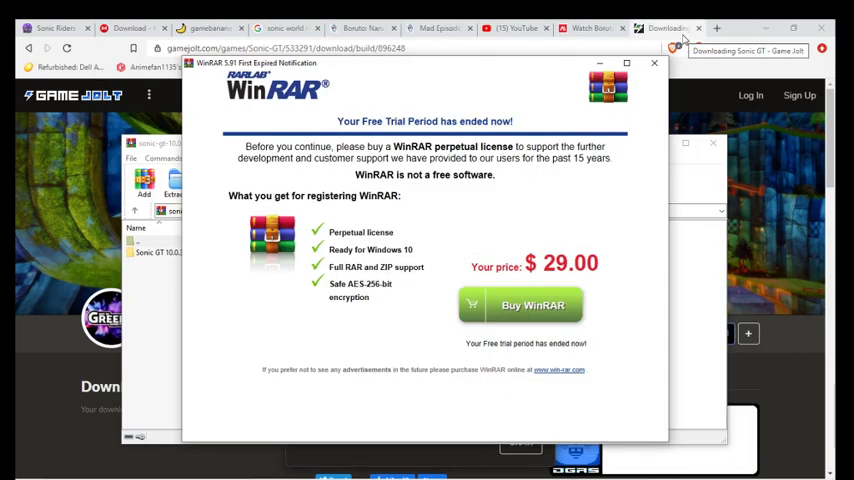
mouse_move(454, 112)
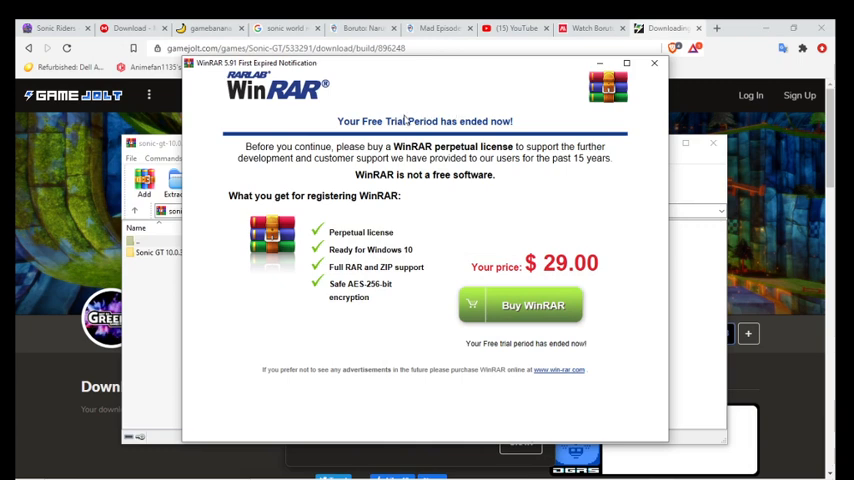
mouse_move(210, 120)
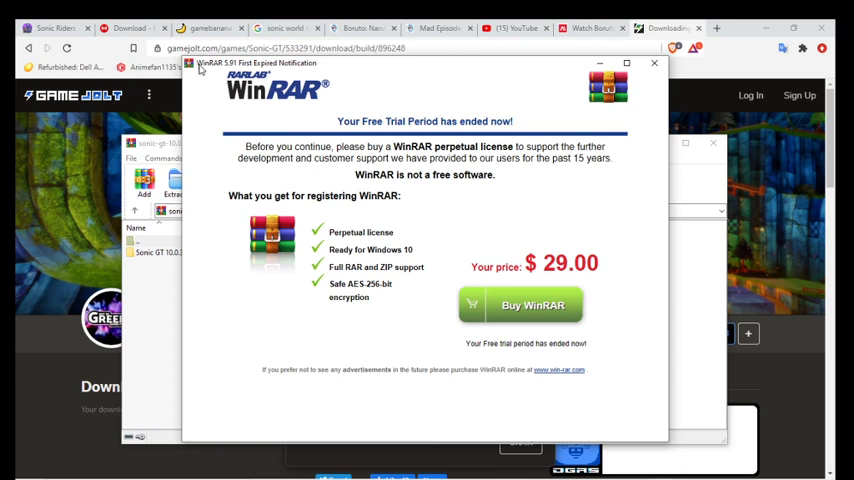
mouse_move(368, 194)
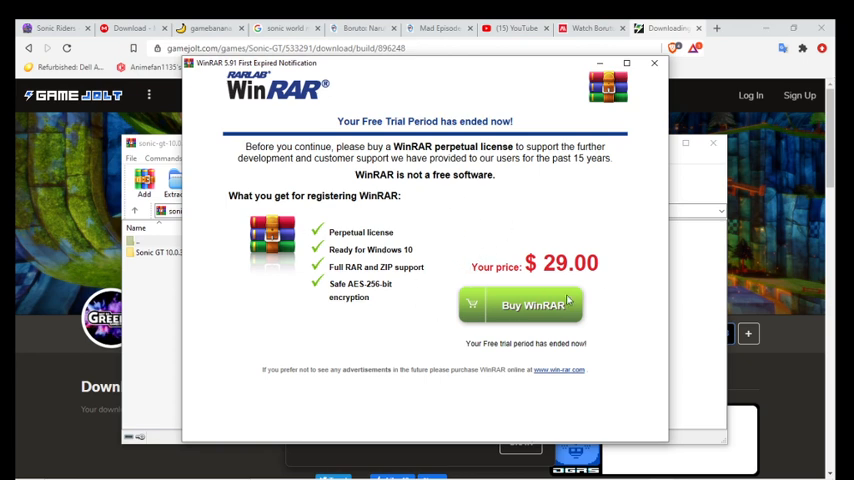
mouse_move(432, 292)
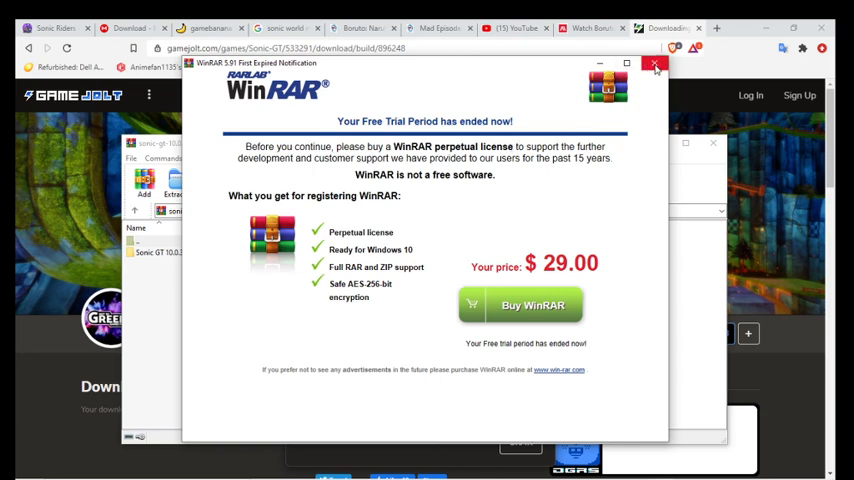
- Dismiss WinRAR's trial-expired notice over the Sonic GT 10.0.3 archive
left_click(656, 64)
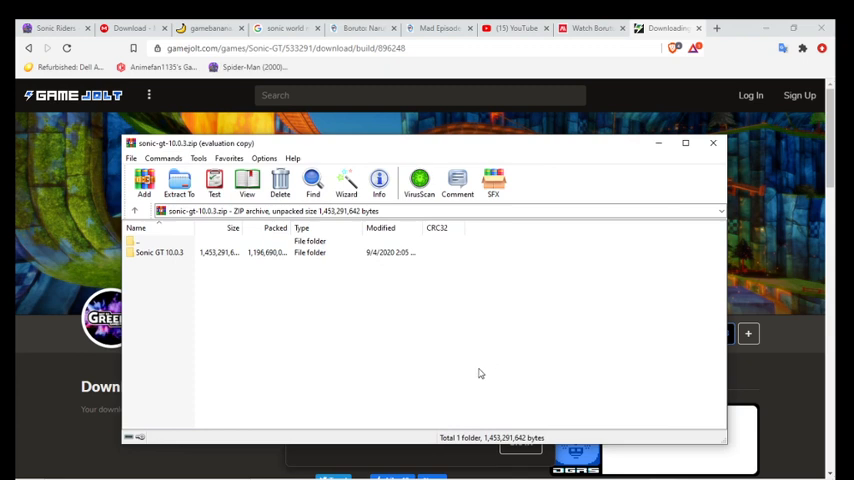
mouse_move(470, 376)
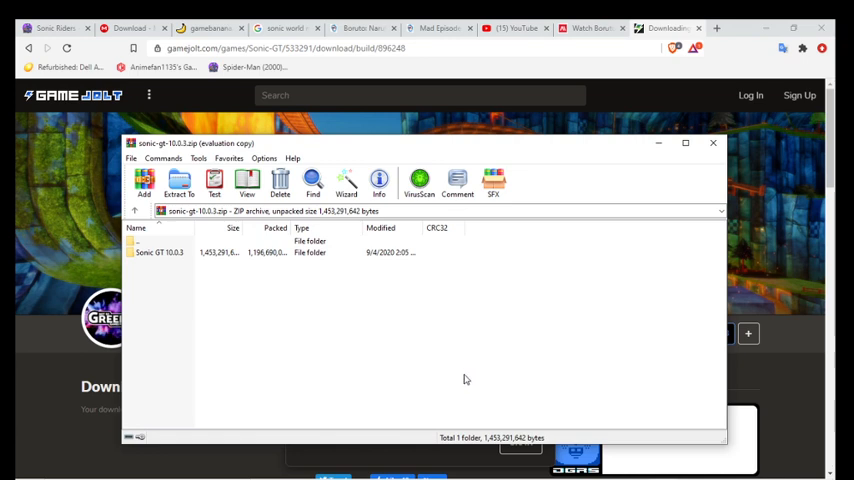
mouse_move(360, 348)
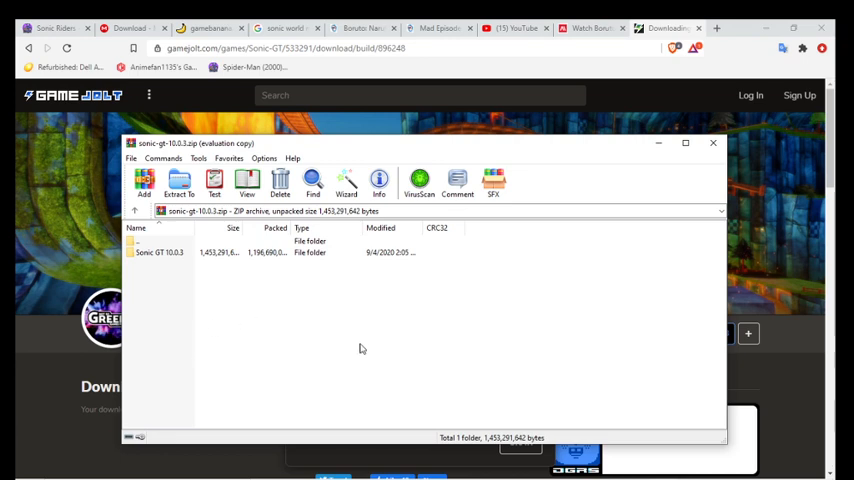
mouse_move(420, 338)
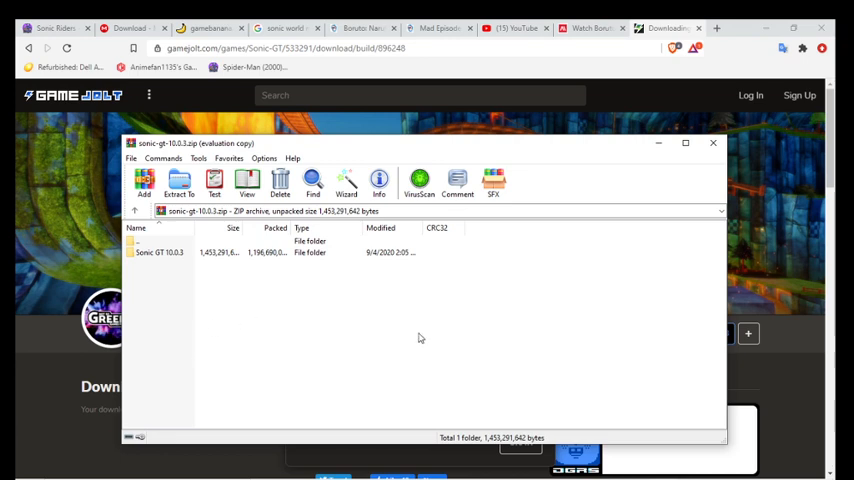
- Put the WinRAR window away to return to the Game Jolt Sonic GT download page
left_click(712, 142)
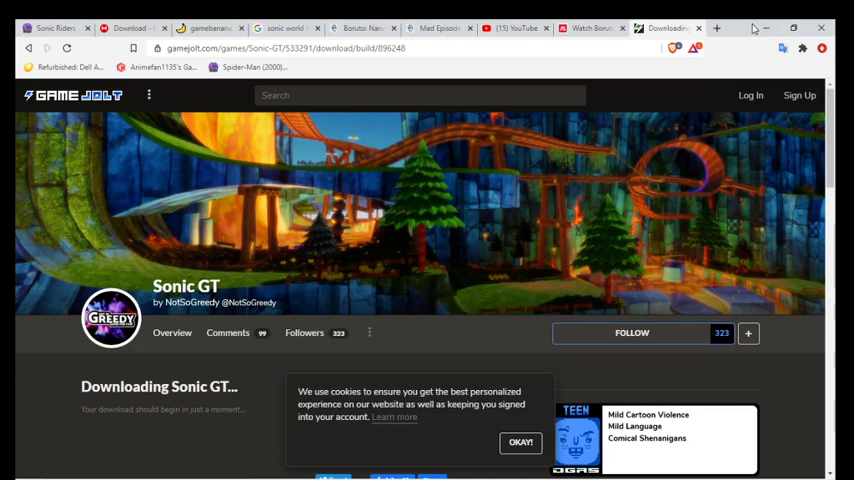
left_click(764, 28)
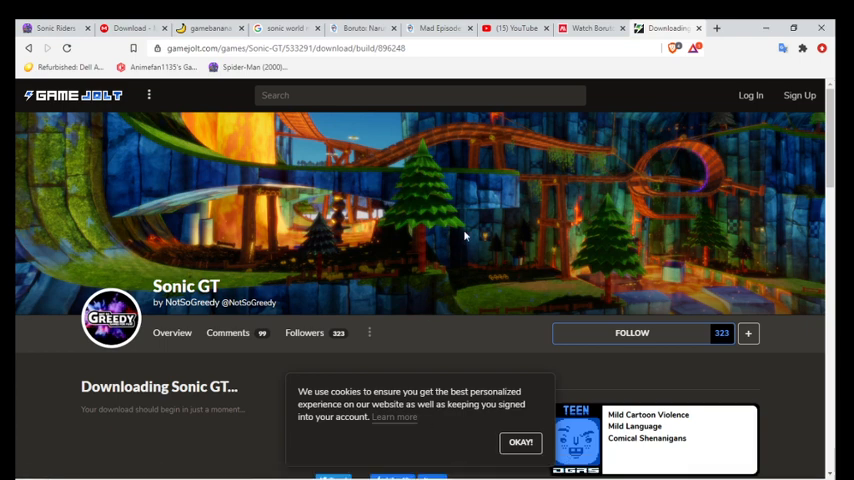
mouse_move(512, 180)
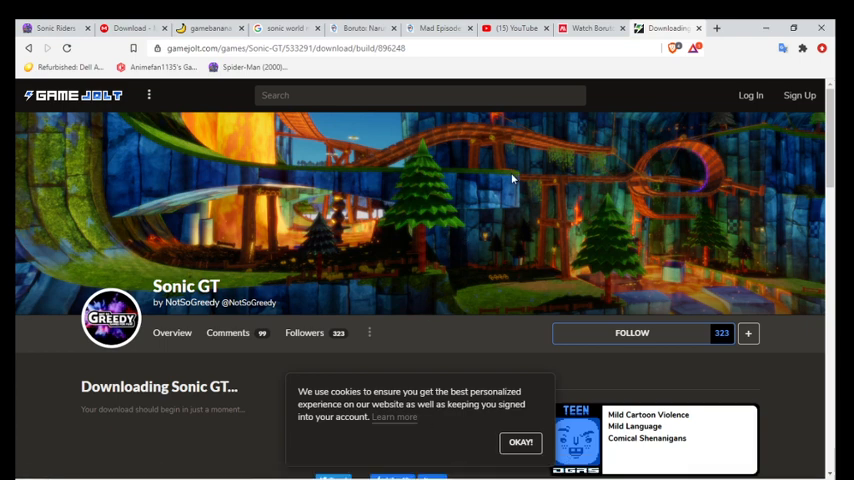
mouse_move(612, 100)
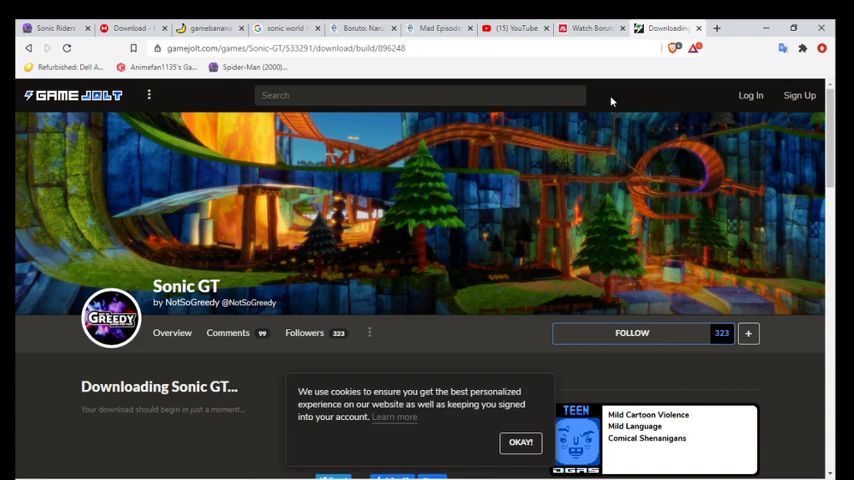
mouse_move(696, 24)
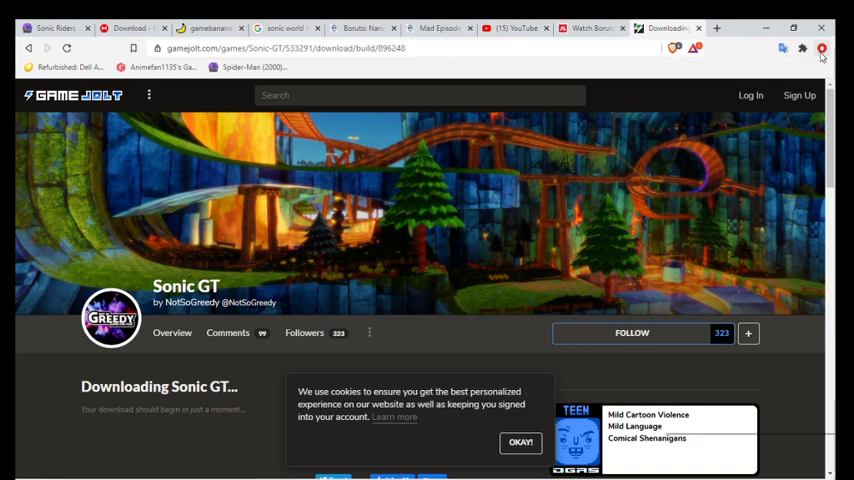
- Show Brave's Downloads list with today's Sonic GT 10.0.3 ZIP at the top
left_click(820, 48)
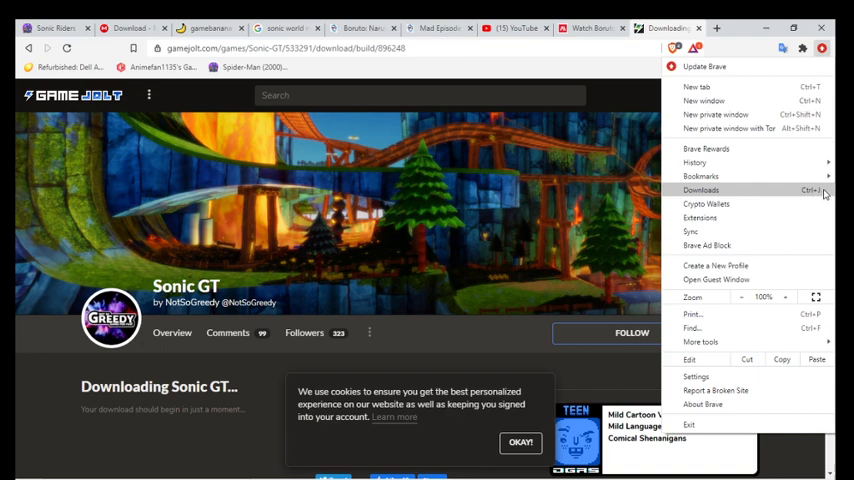
mouse_move(752, 192)
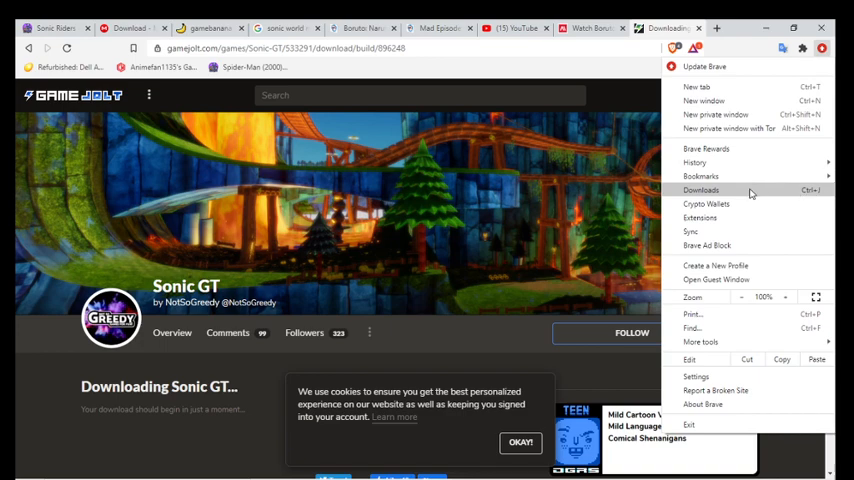
left_click(700, 190)
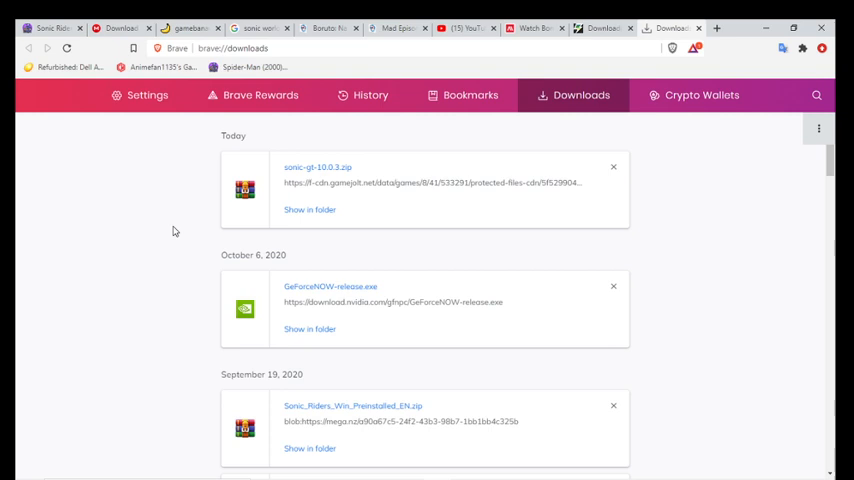
mouse_move(348, 292)
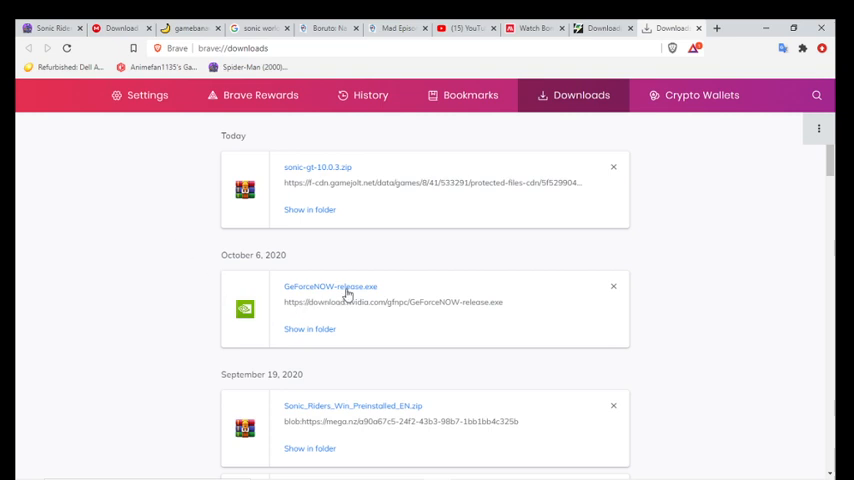
mouse_move(330, 288)
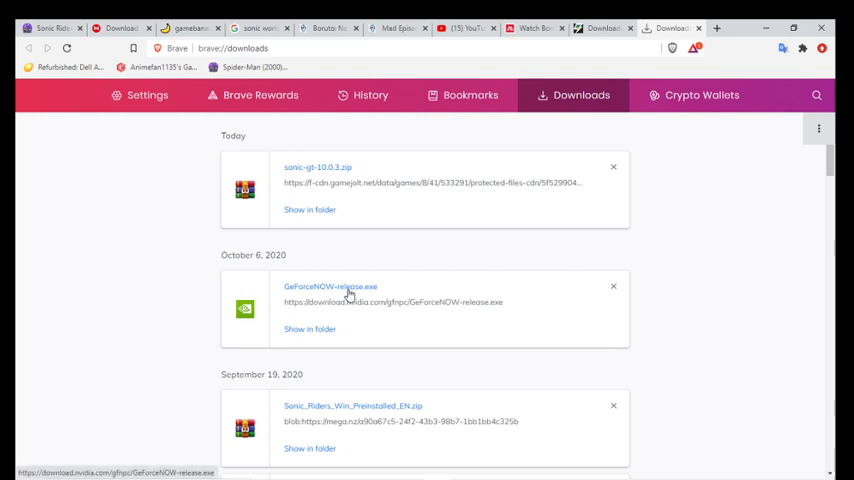
mouse_move(280, 300)
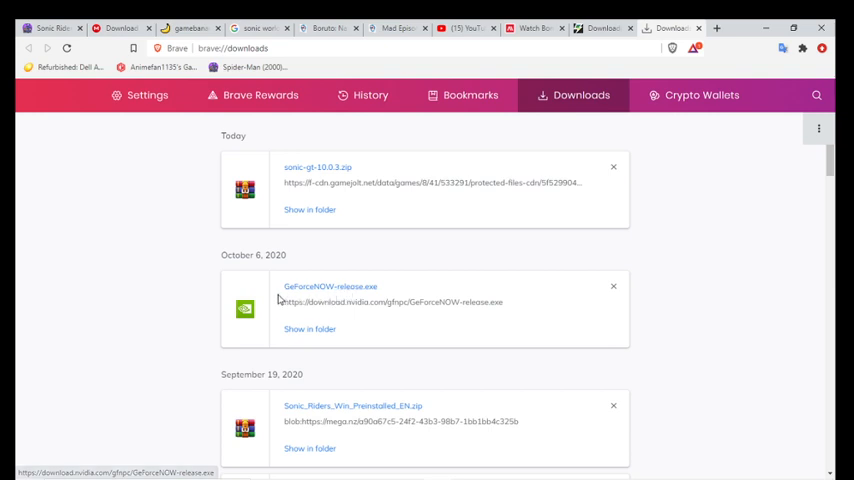
mouse_move(104, 344)
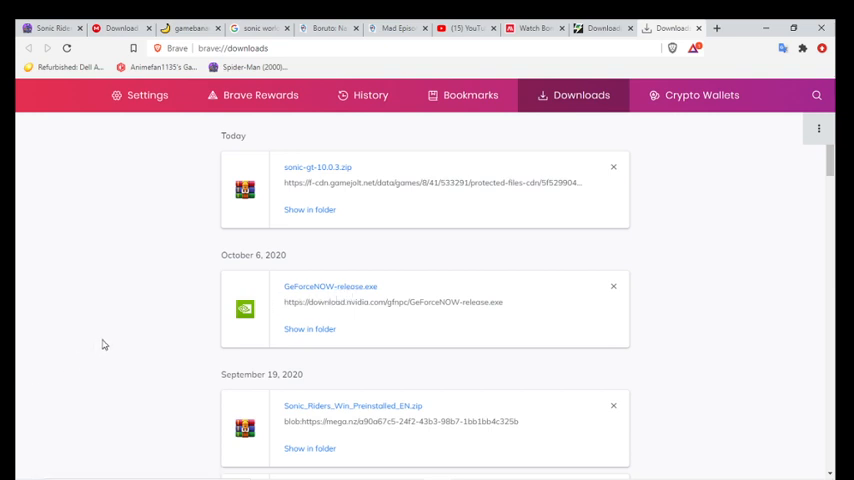
mouse_move(116, 330)
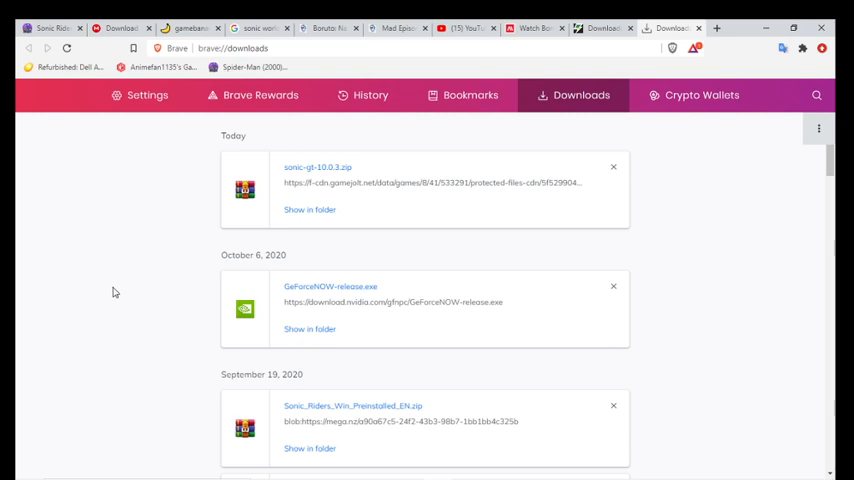
mouse_move(168, 250)
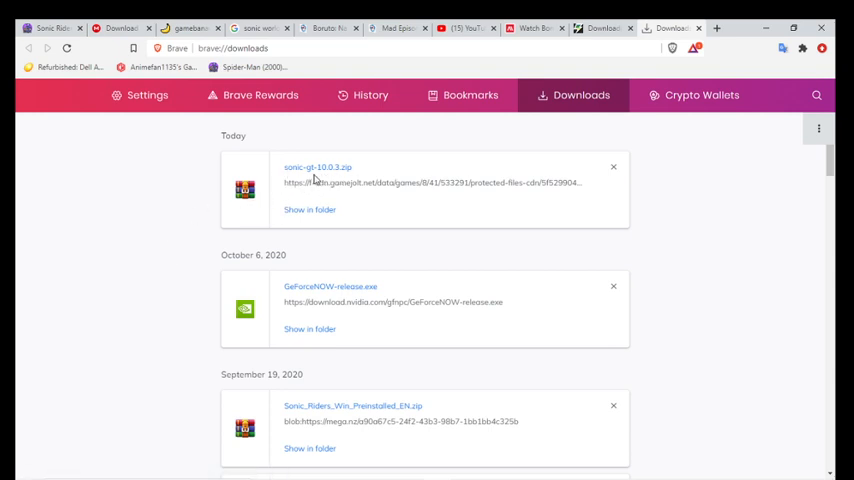
mouse_move(304, 218)
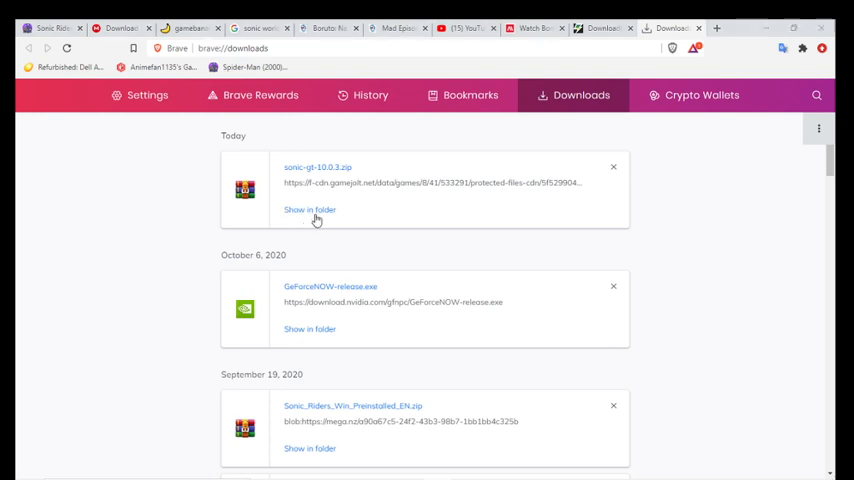
- Reveal the Sonic GT zip in the Downloads folder and open it in WinRAR
left_click(310, 208)
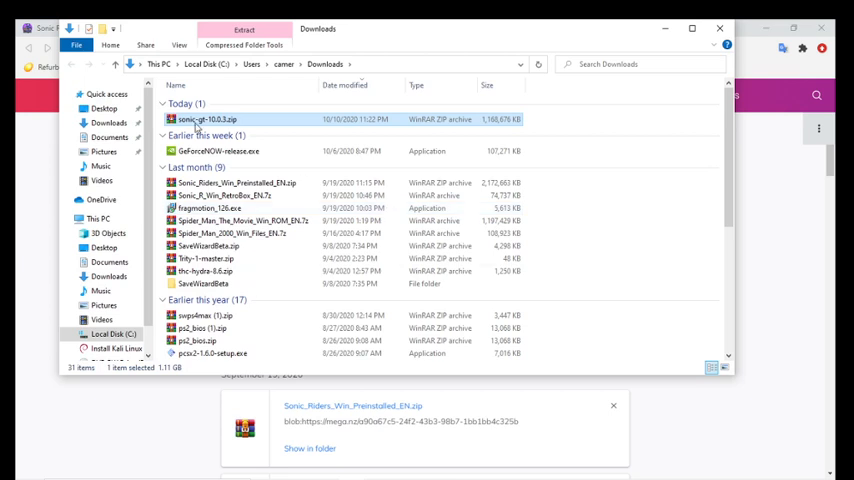
mouse_move(196, 136)
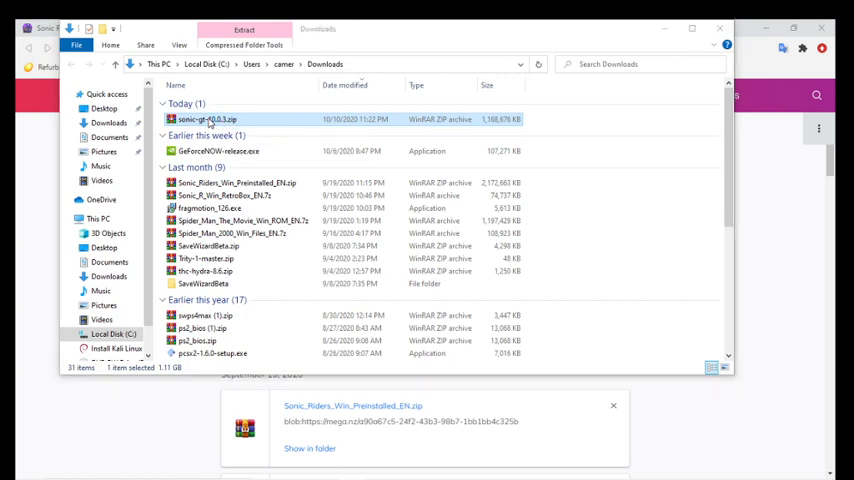
double_click(208, 120)
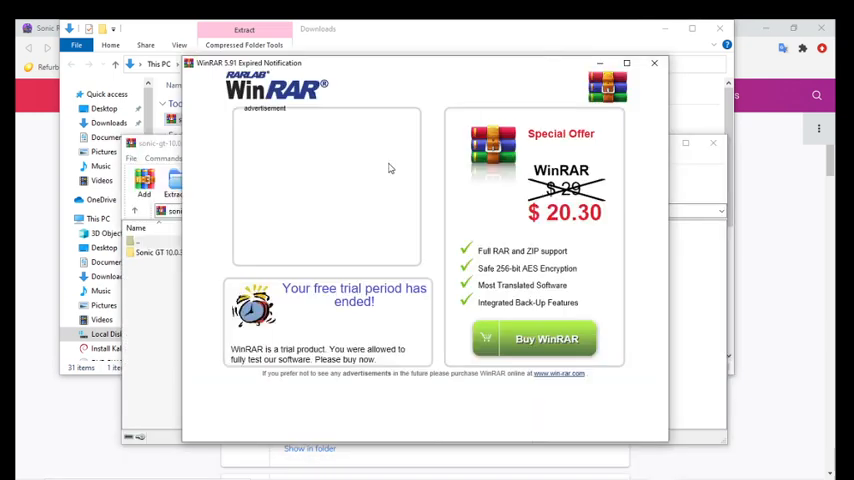
- Dismiss the trial notice and view the archive's Sonic GT 10.0.3 folder, leaving nothing selected
left_click(654, 64)
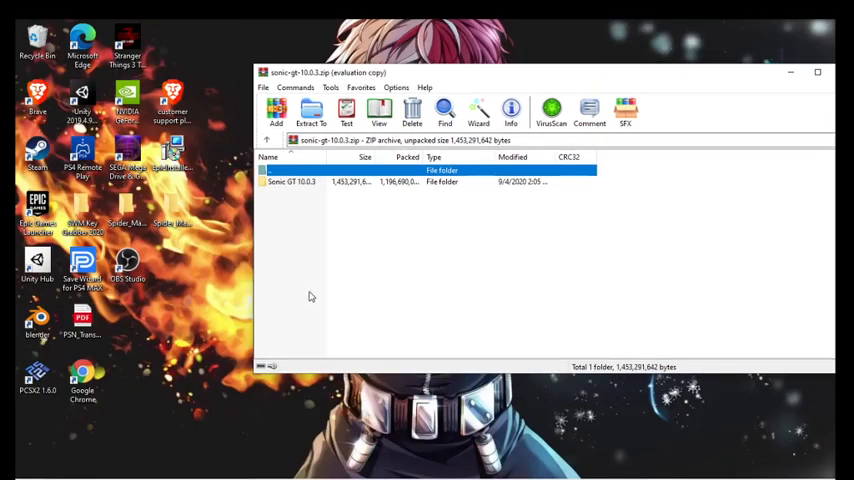
mouse_move(362, 236)
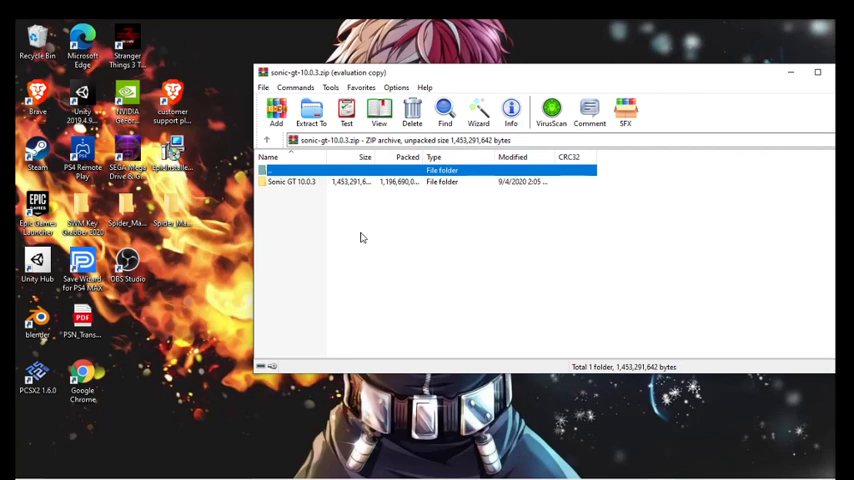
mouse_move(286, 192)
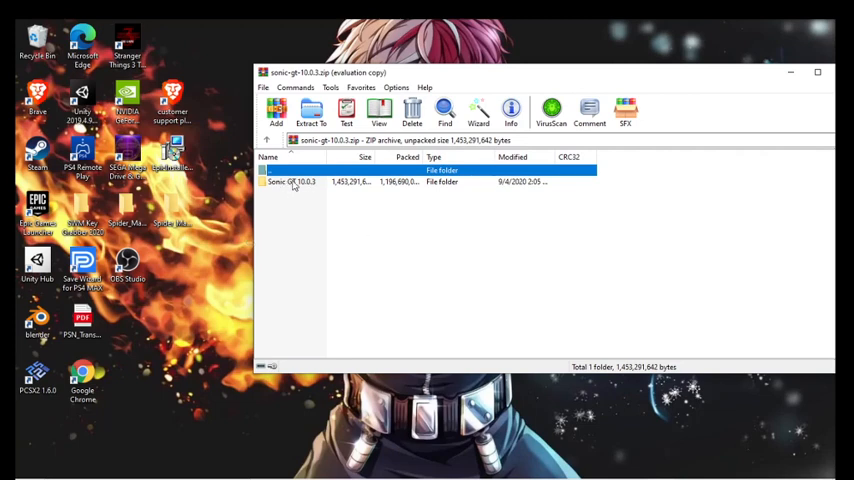
left_click(290, 180)
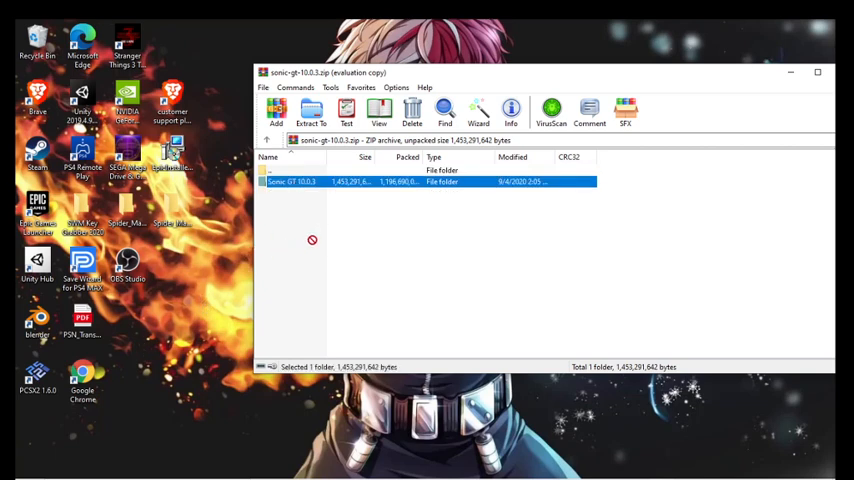
left_click(304, 236)
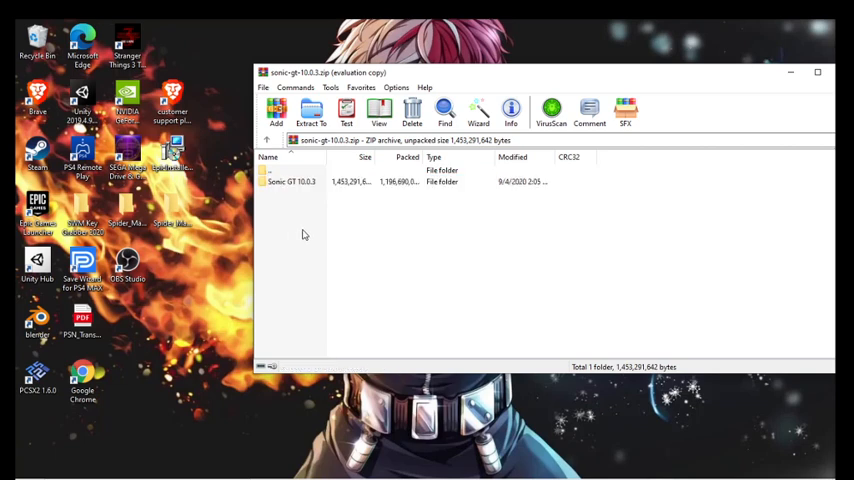
mouse_move(304, 212)
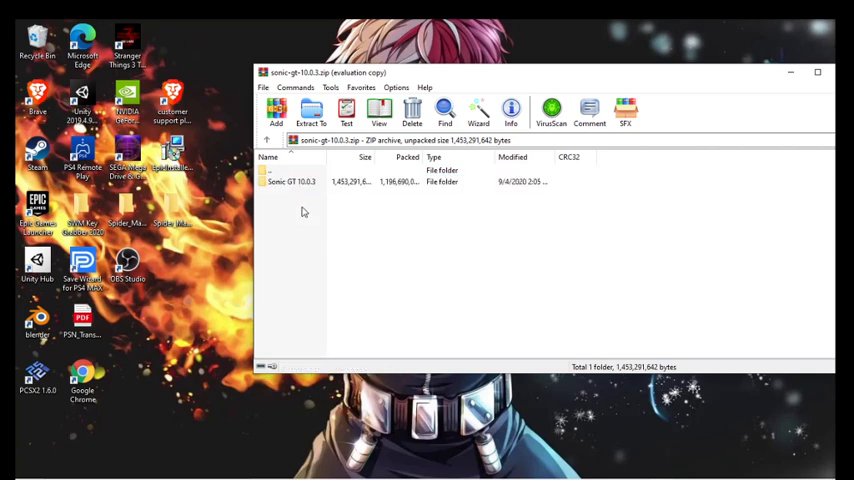
mouse_move(312, 112)
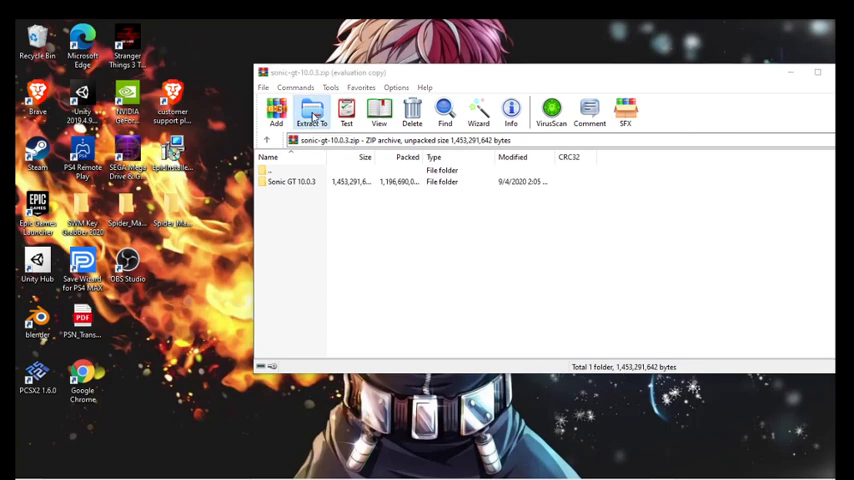
- Start Extract To and choose the Desktop as the extraction destination
left_click(312, 112)
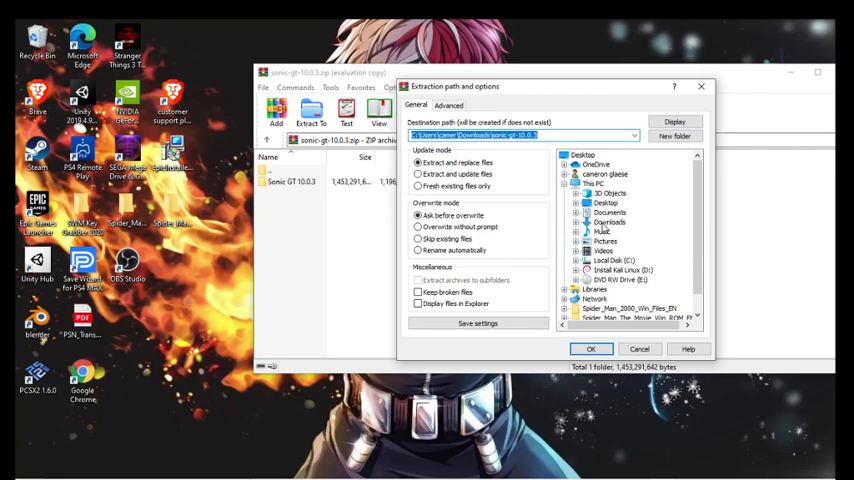
left_click(604, 202)
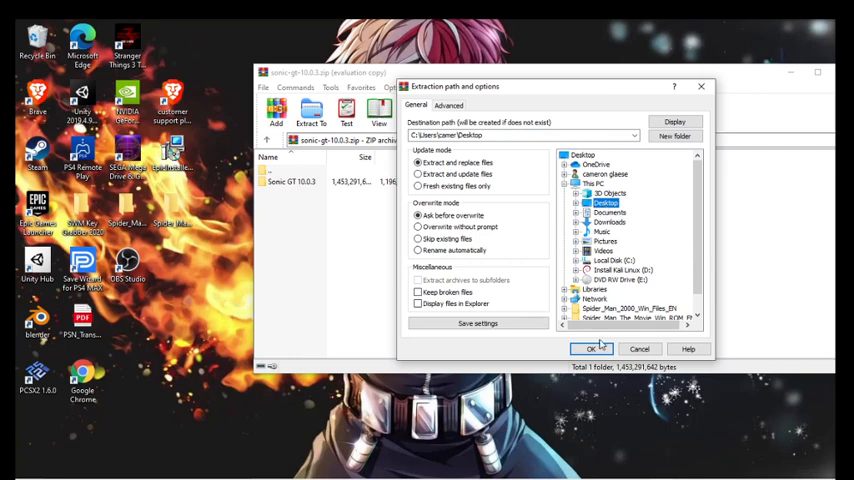
- Confirm extraction of the Sonic GT archive onto the Desktop
left_click(592, 348)
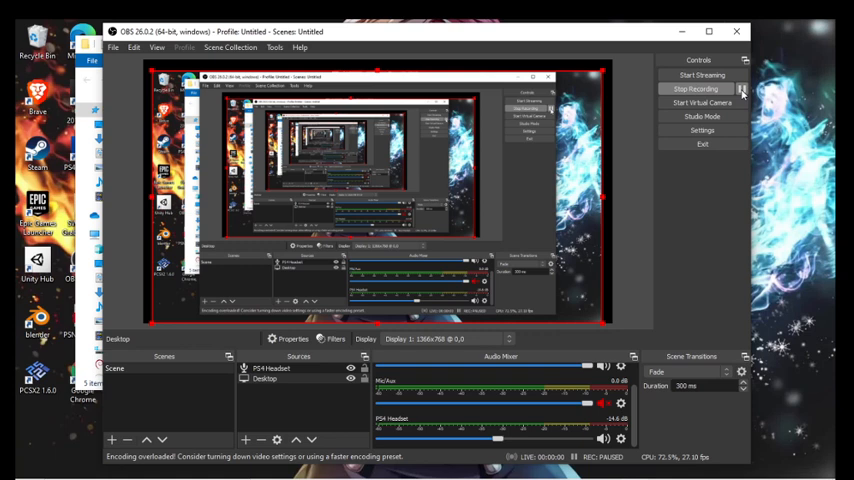
- Stop the OBS screen recording with the extracted Sonic GT 10.0.3 folder open
left_click(700, 88)
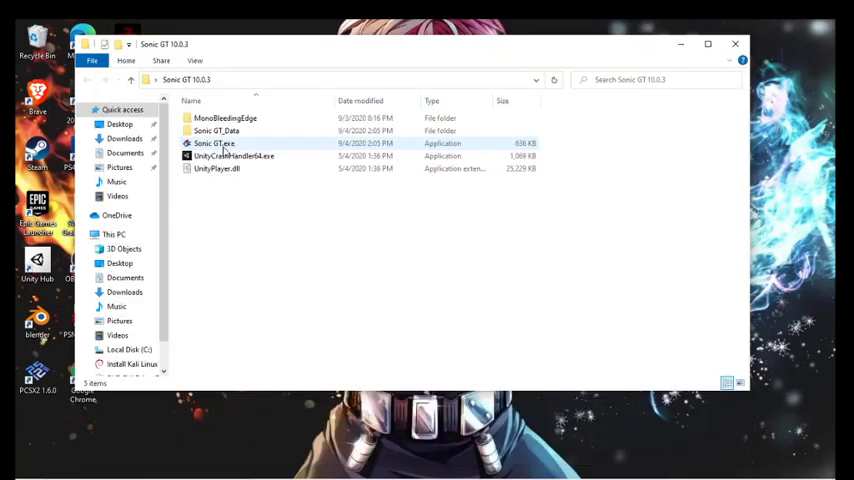
- Select Sonic GT.exe in the extracted Sonic GT 10.0.3 folder
left_click(234, 156)
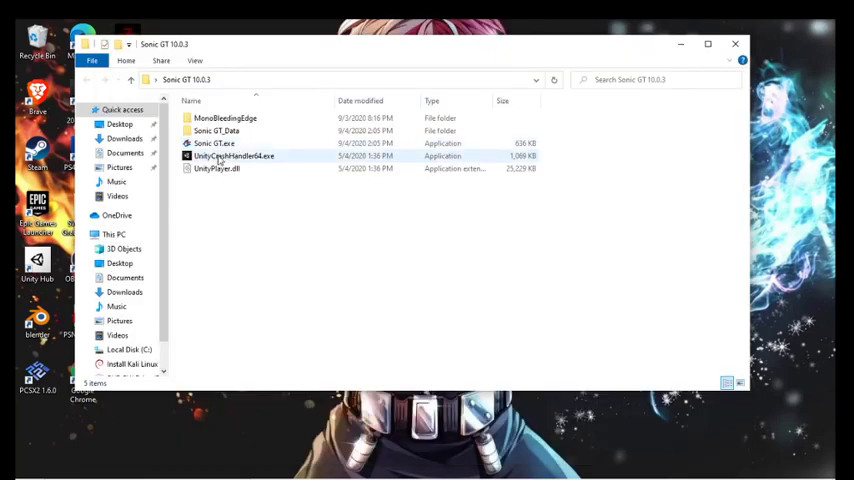
mouse_move(212, 144)
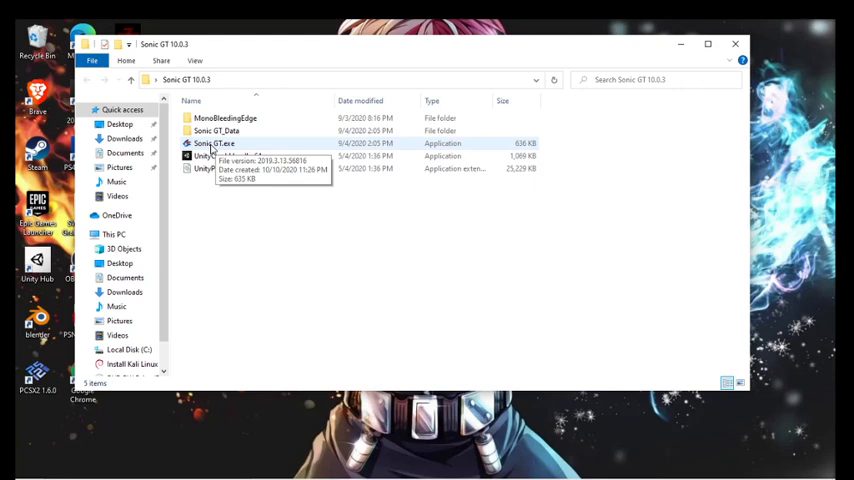
left_click(216, 144)
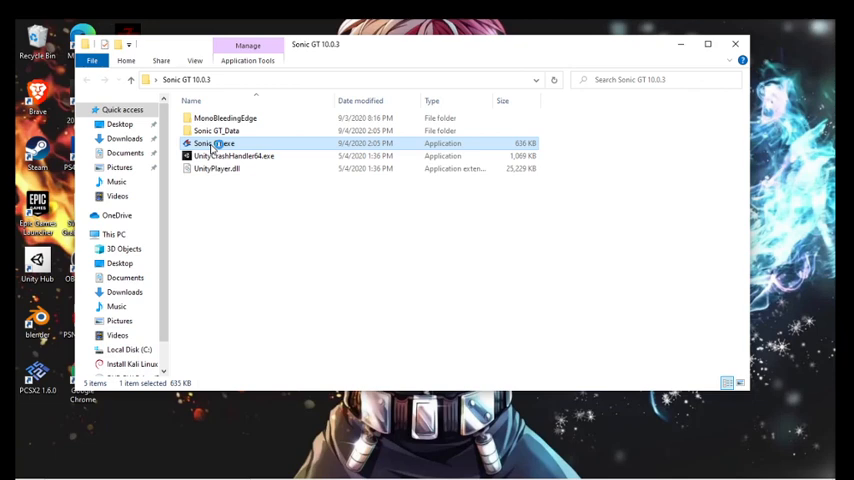
- Launch Sonic GT.exe and let it load to the Press Start title screen
double_click(216, 144)
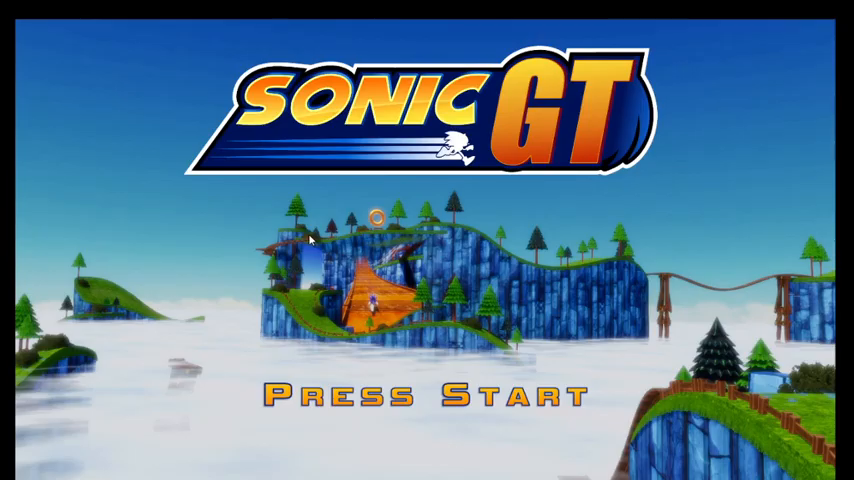